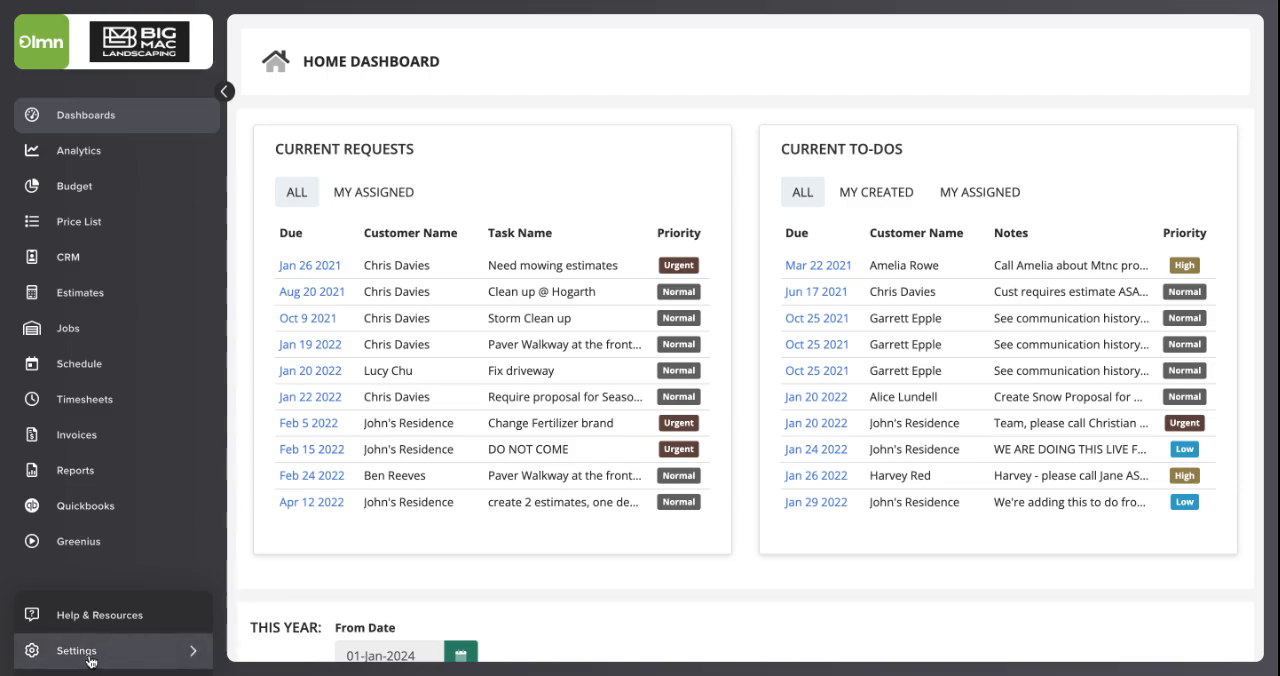
# Step: Go from Settings to the Manage Users & Staff list
pyautogui.click(76, 650)
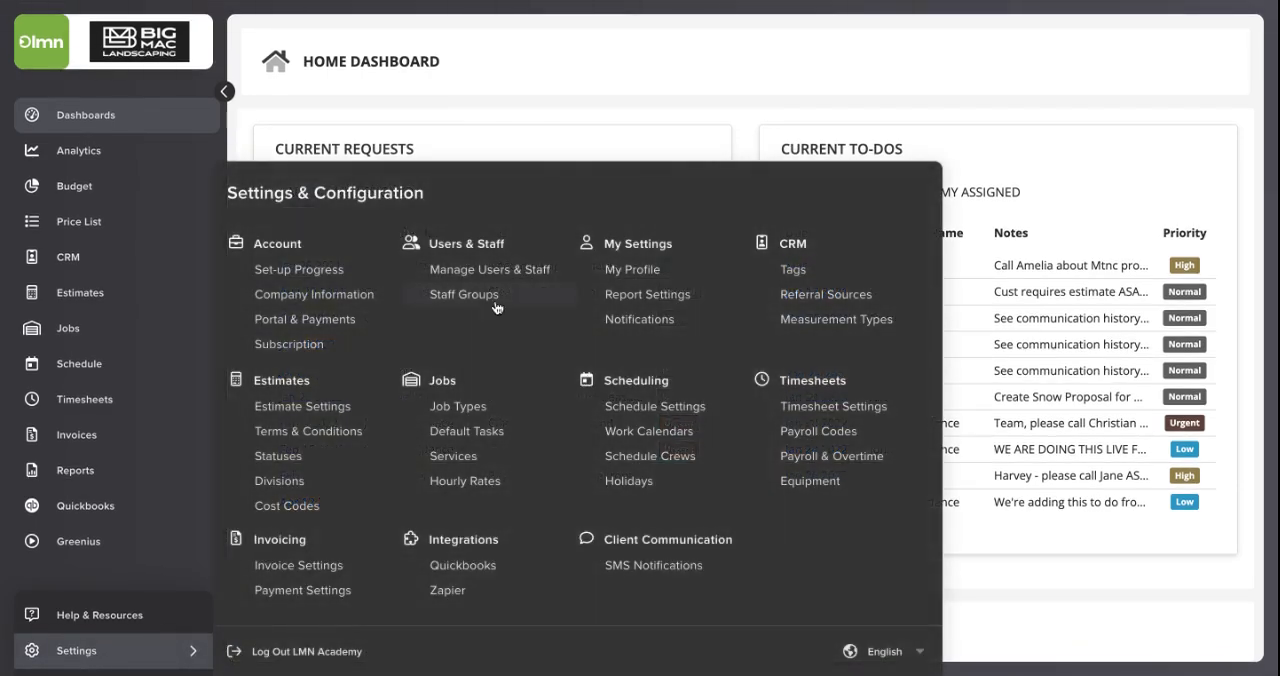
pyautogui.click(490, 268)
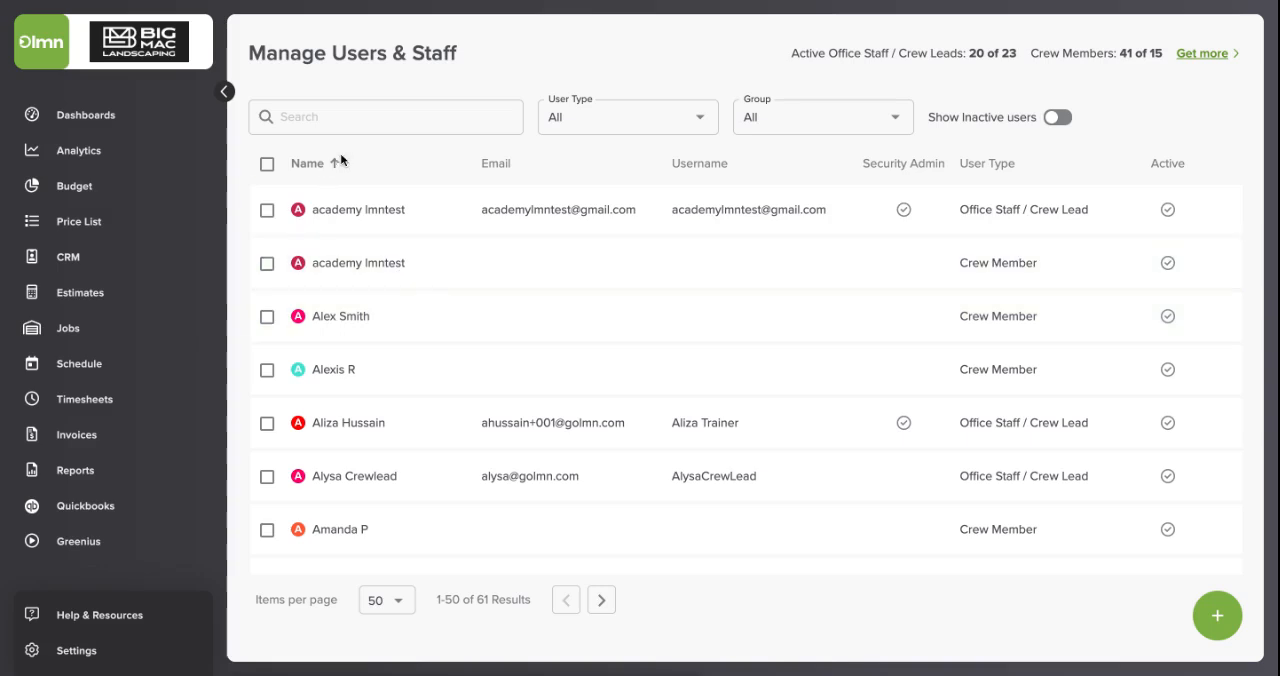
# Step: Filter the staff list by 'chr' and select Christian CrewLead's row
pyautogui.click(384, 116)
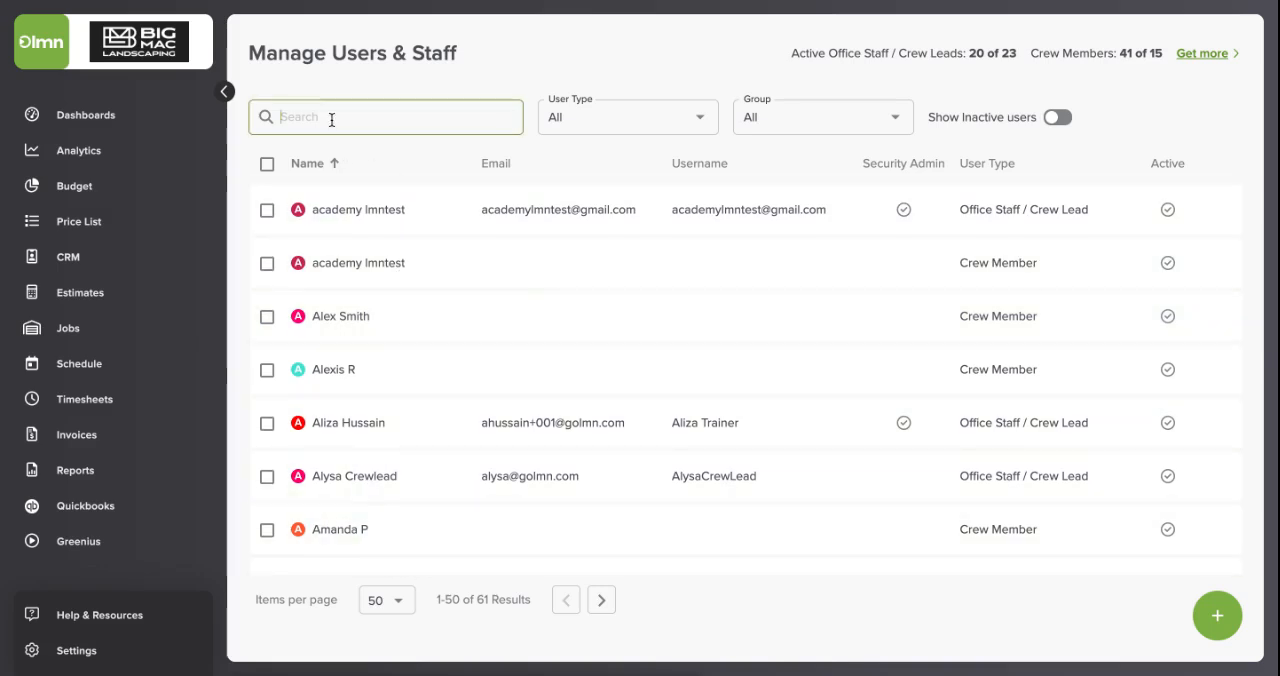
pyautogui.write('chr')
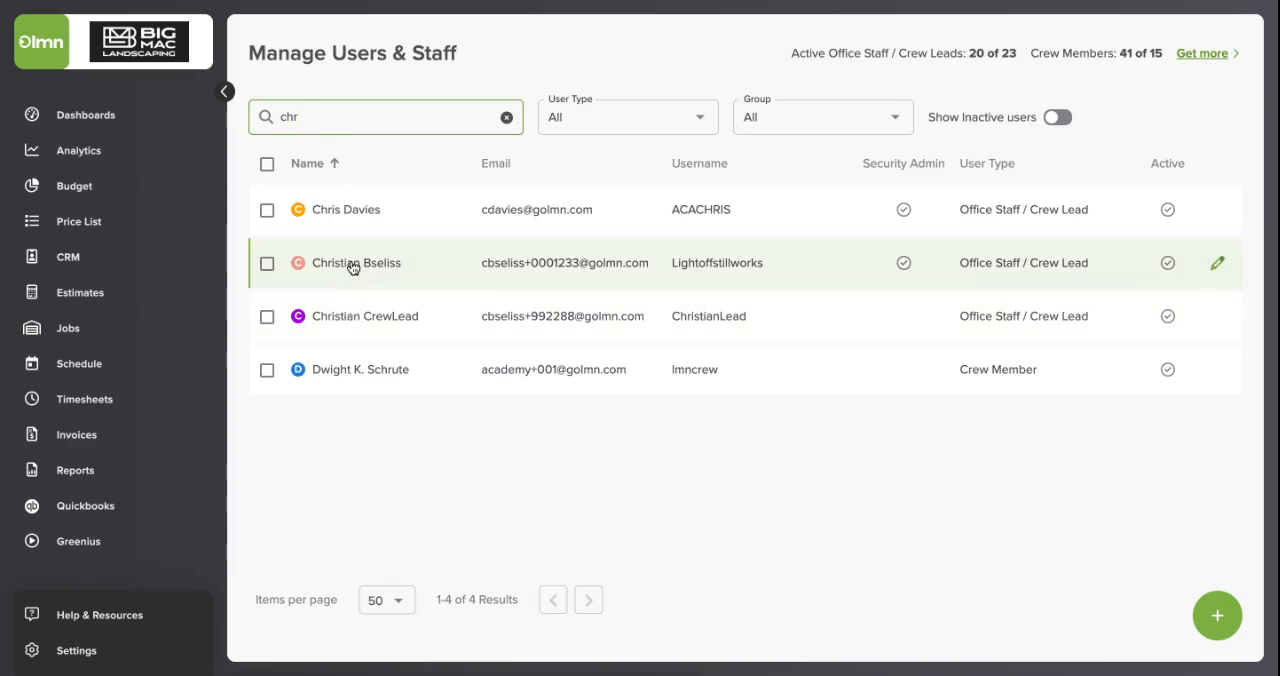
pyautogui.moveTo(350, 316)
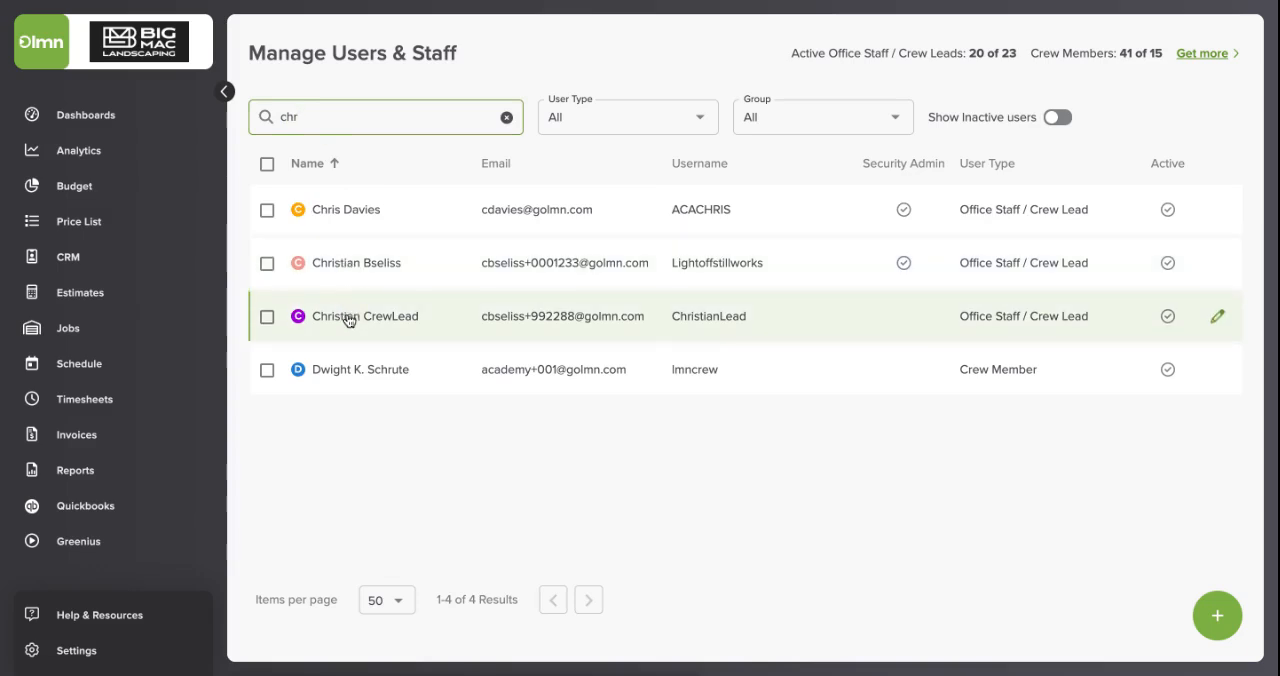
pyautogui.click(364, 316)
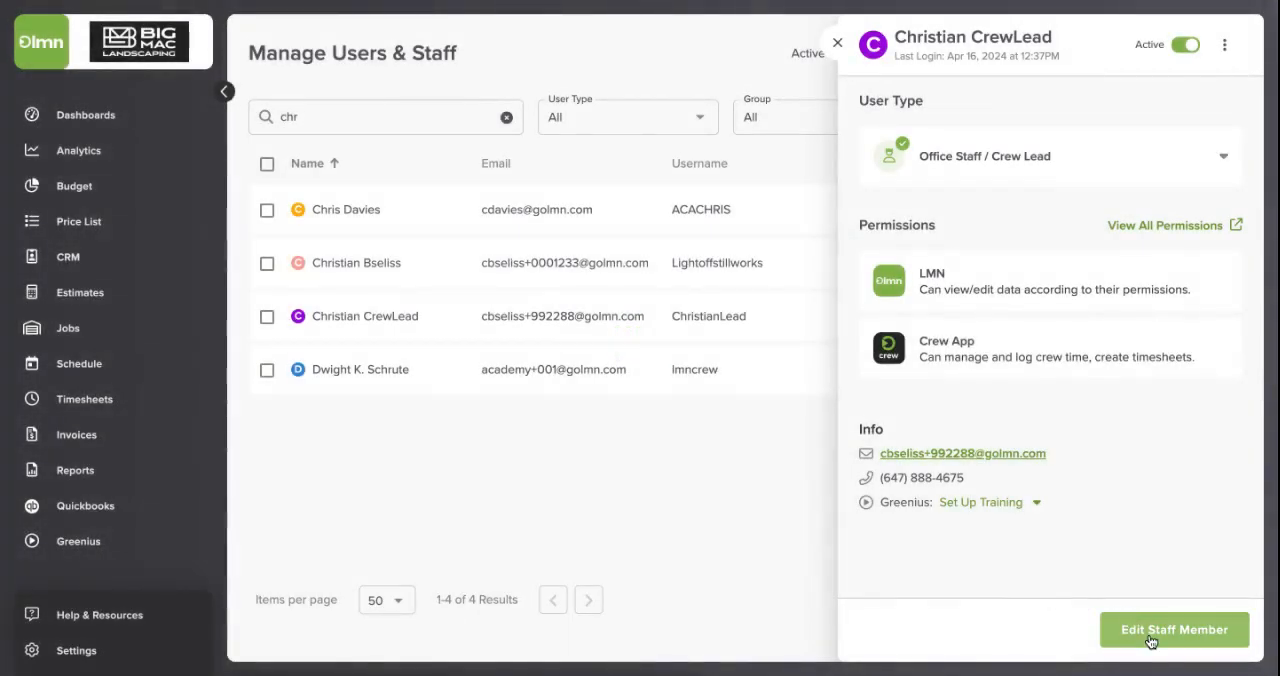
# Step: Edit Christian CrewLead's staff record and show its Goals section
pyautogui.click(1172, 628)
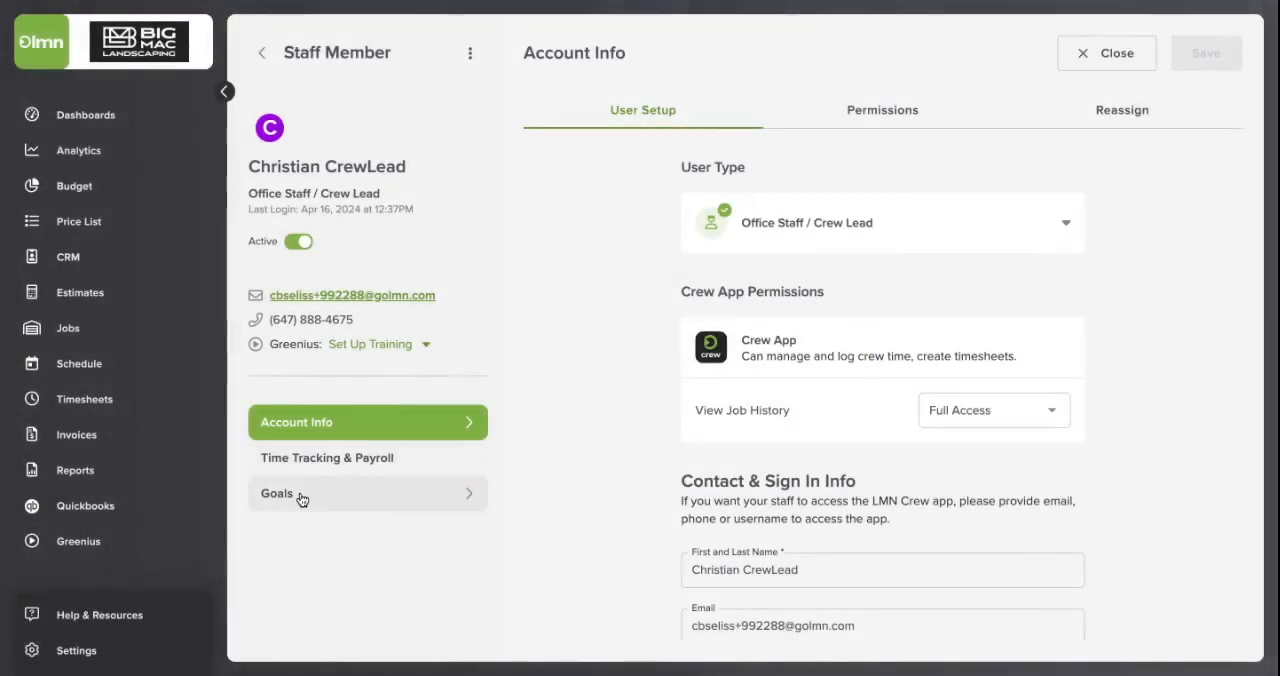
pyautogui.click(300, 492)
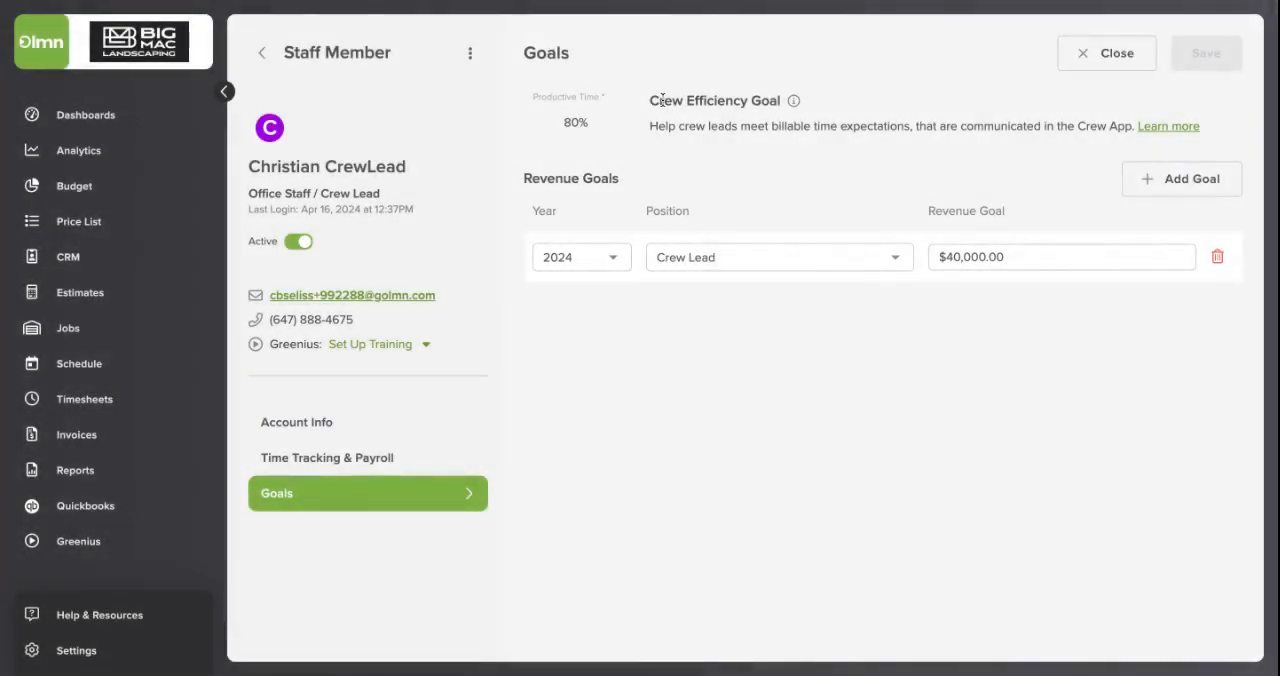
# Step: Change the Productive Time crew efficiency goal from 80% to 75%
pyautogui.doubleClick(712, 100)
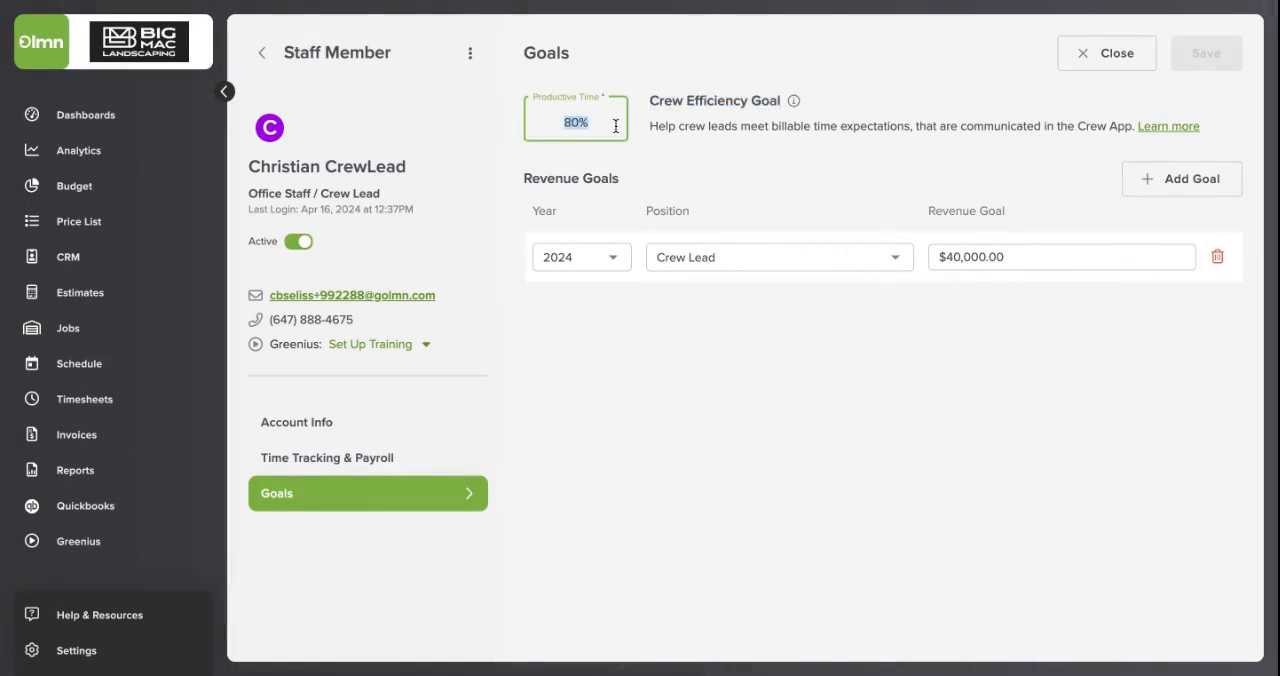
pyautogui.write('75%')
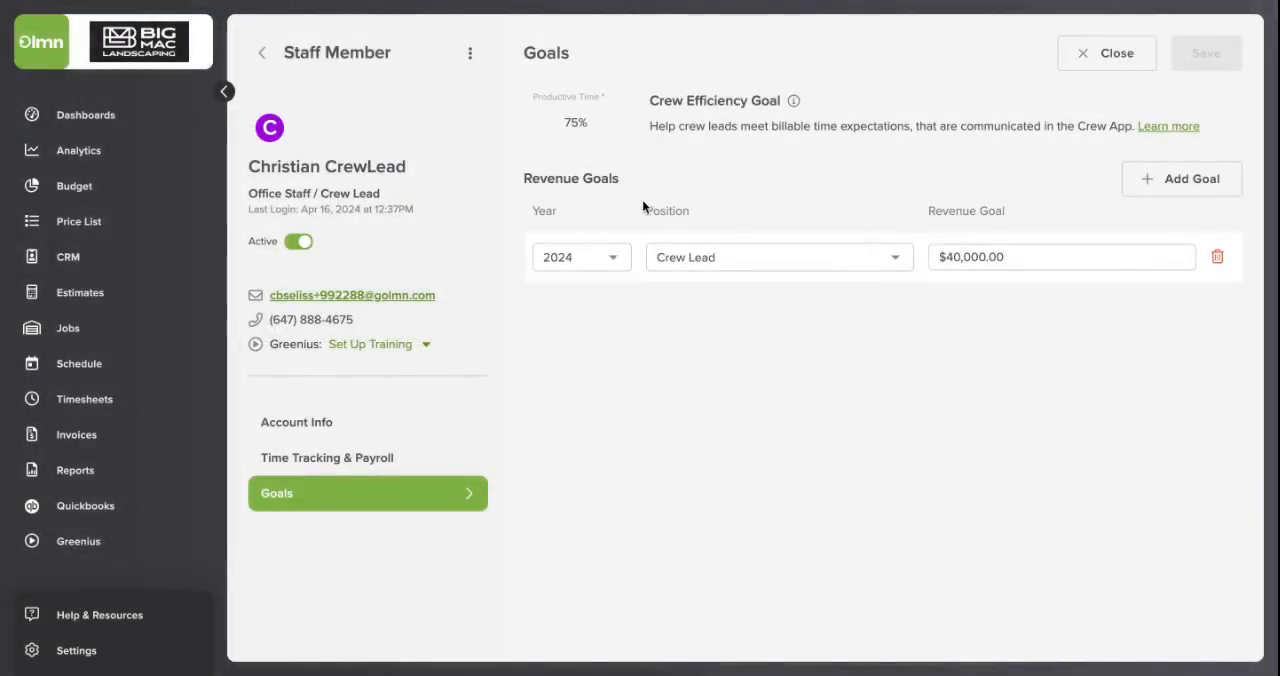
pyautogui.moveTo(542, 408)
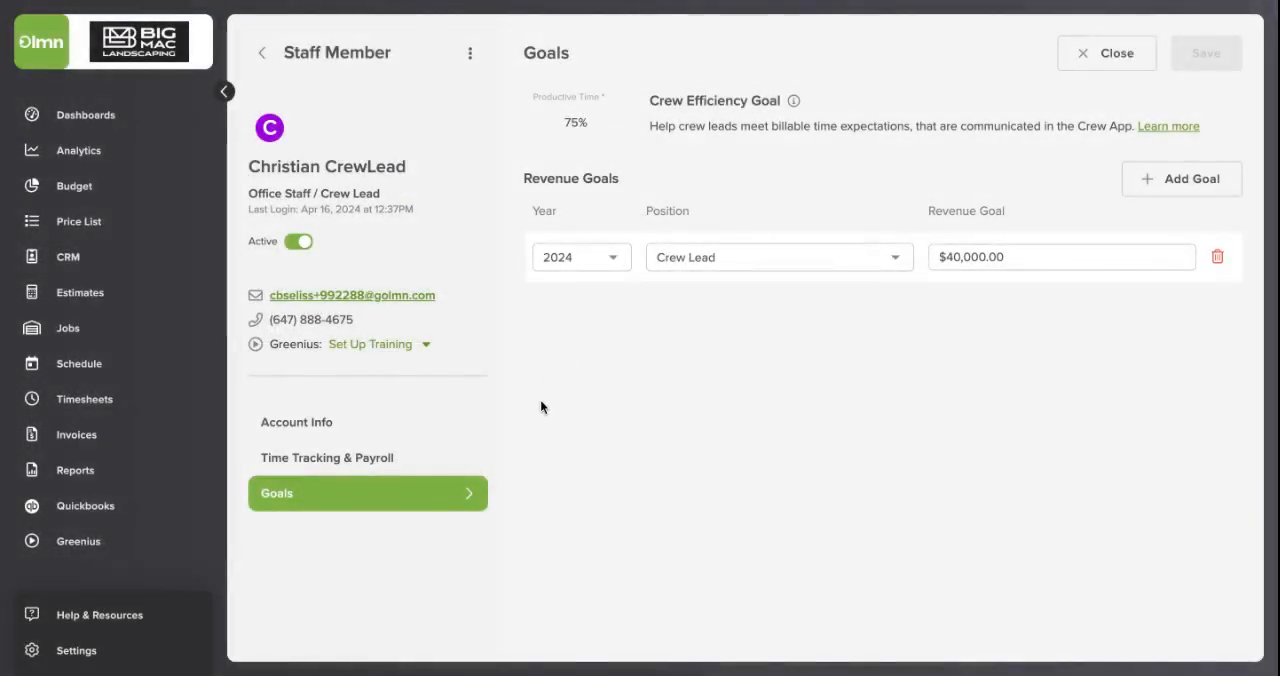
pyautogui.moveTo(84, 506)
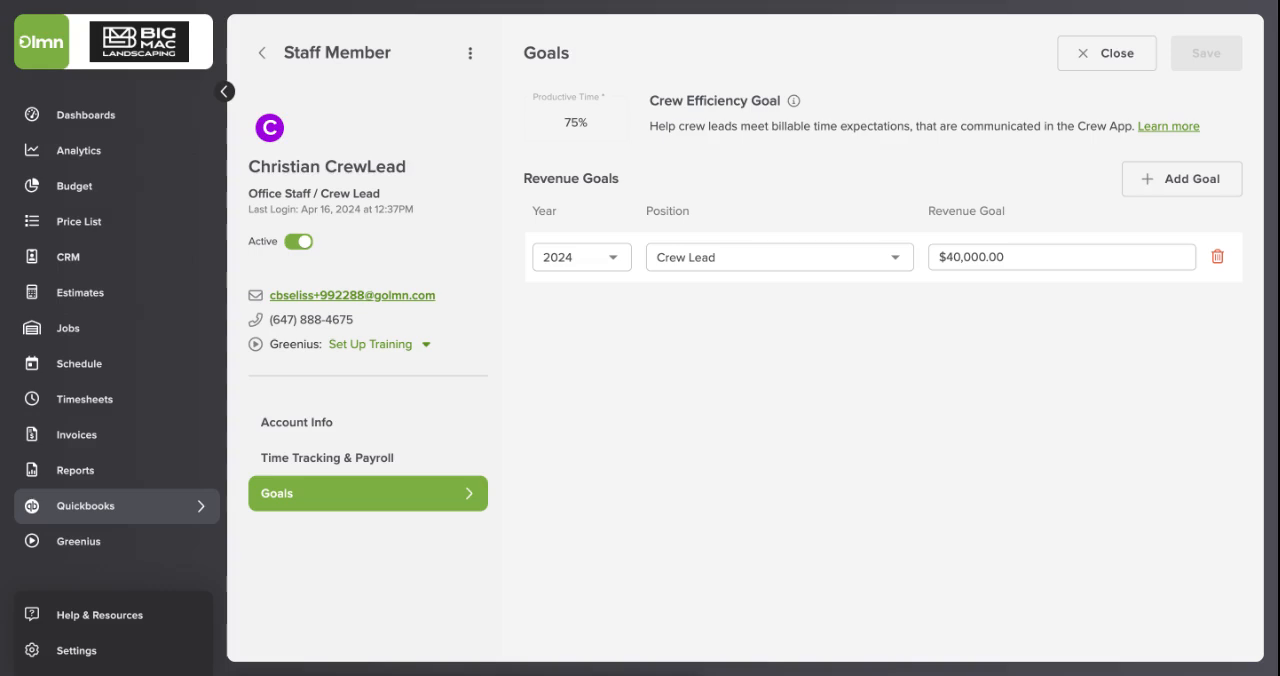
pyautogui.moveTo(100, 432)
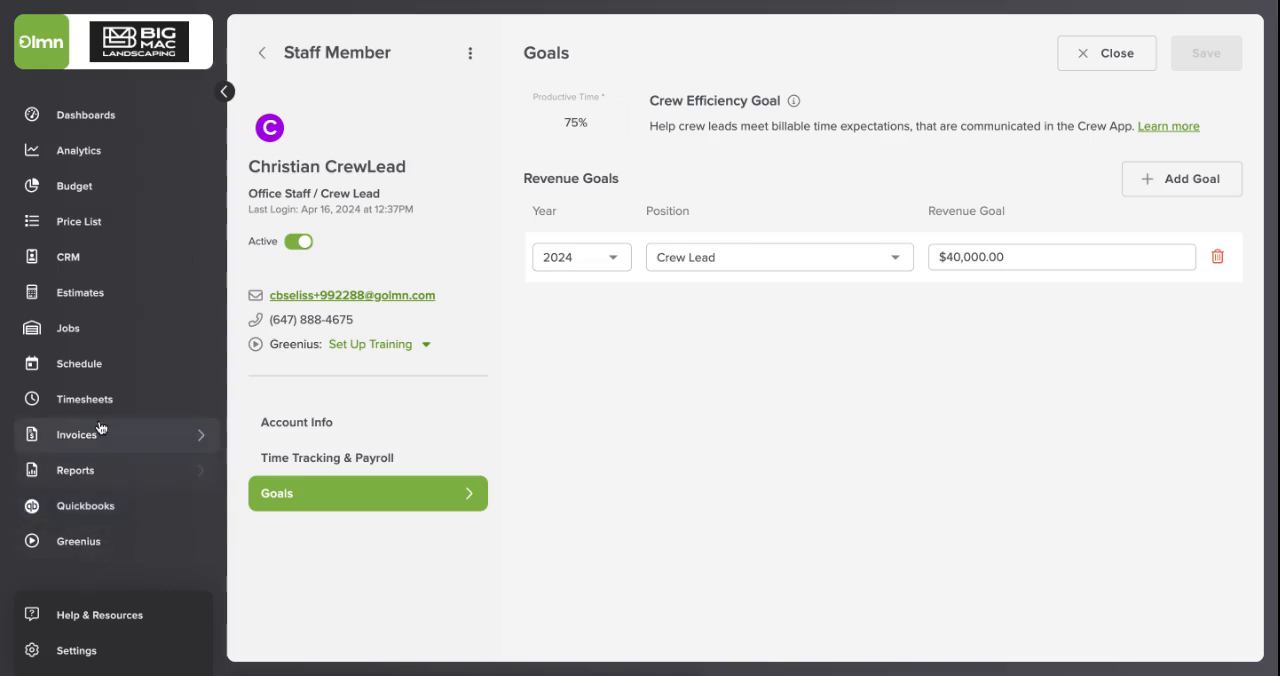
pyautogui.moveTo(84, 400)
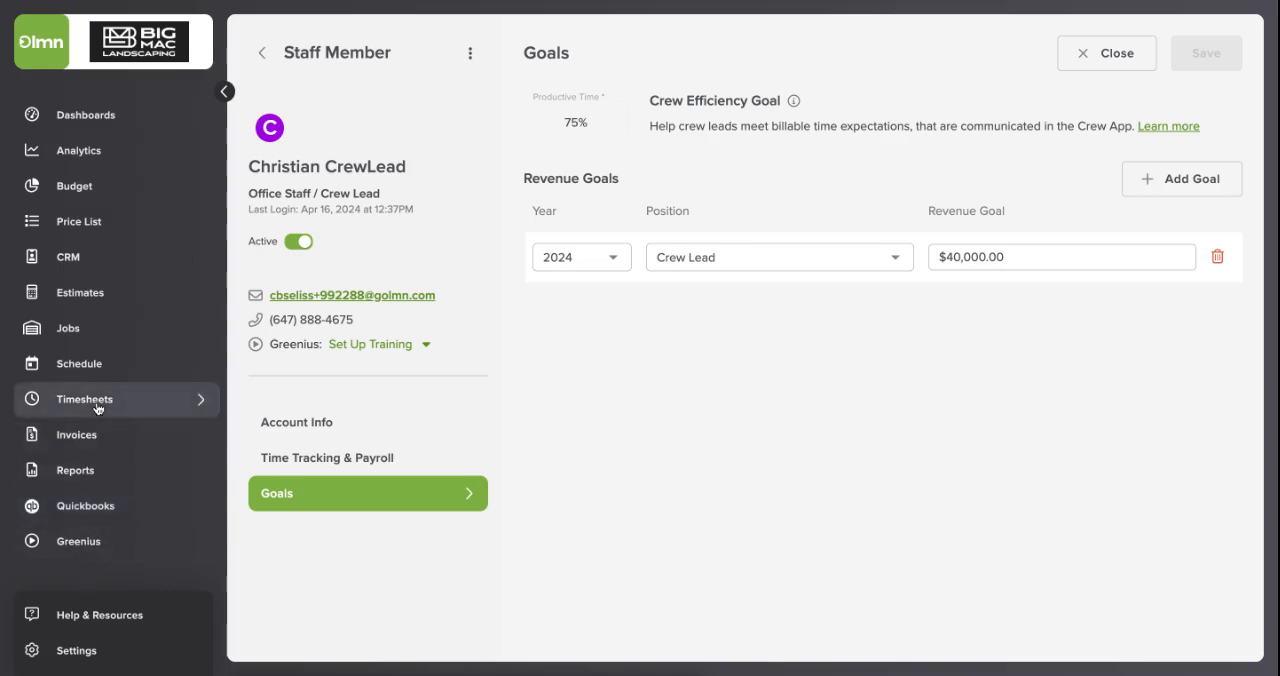
# Step: Show the Timesheet List and view Christian's Thu Aug 22, 2024 timesheet
pyautogui.click(84, 400)
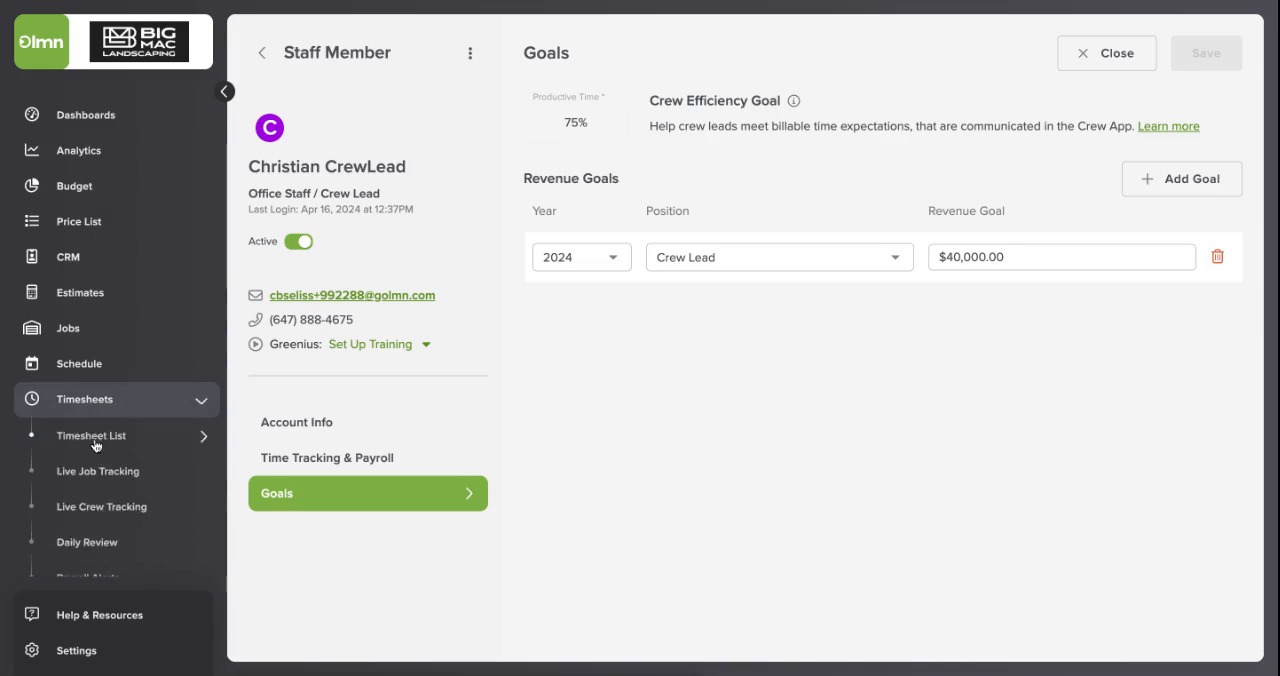
pyautogui.click(90, 436)
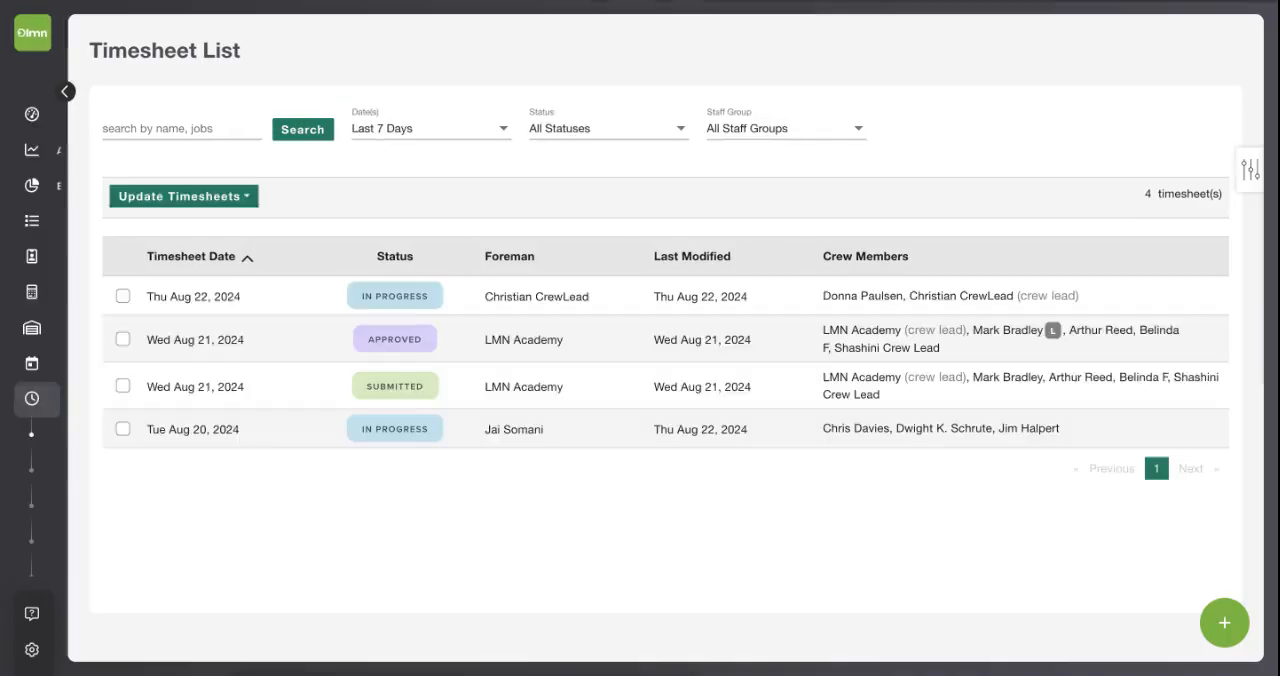
pyautogui.click(66, 92)
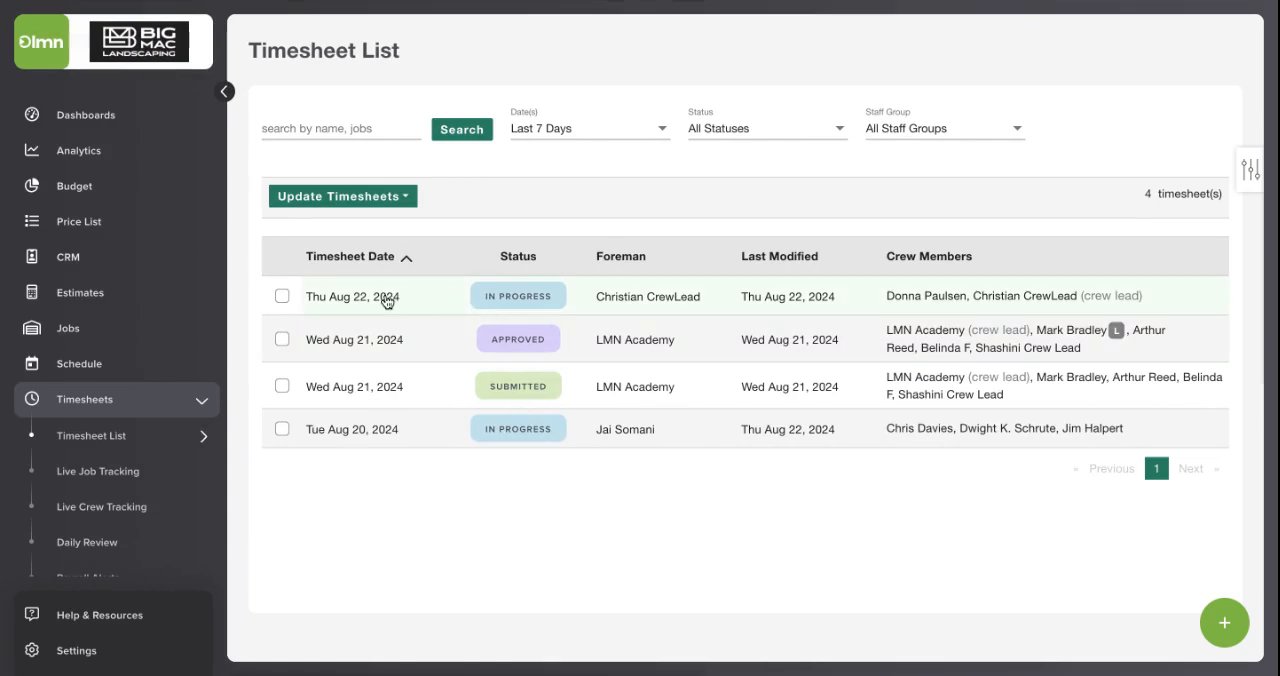
pyautogui.click(352, 296)
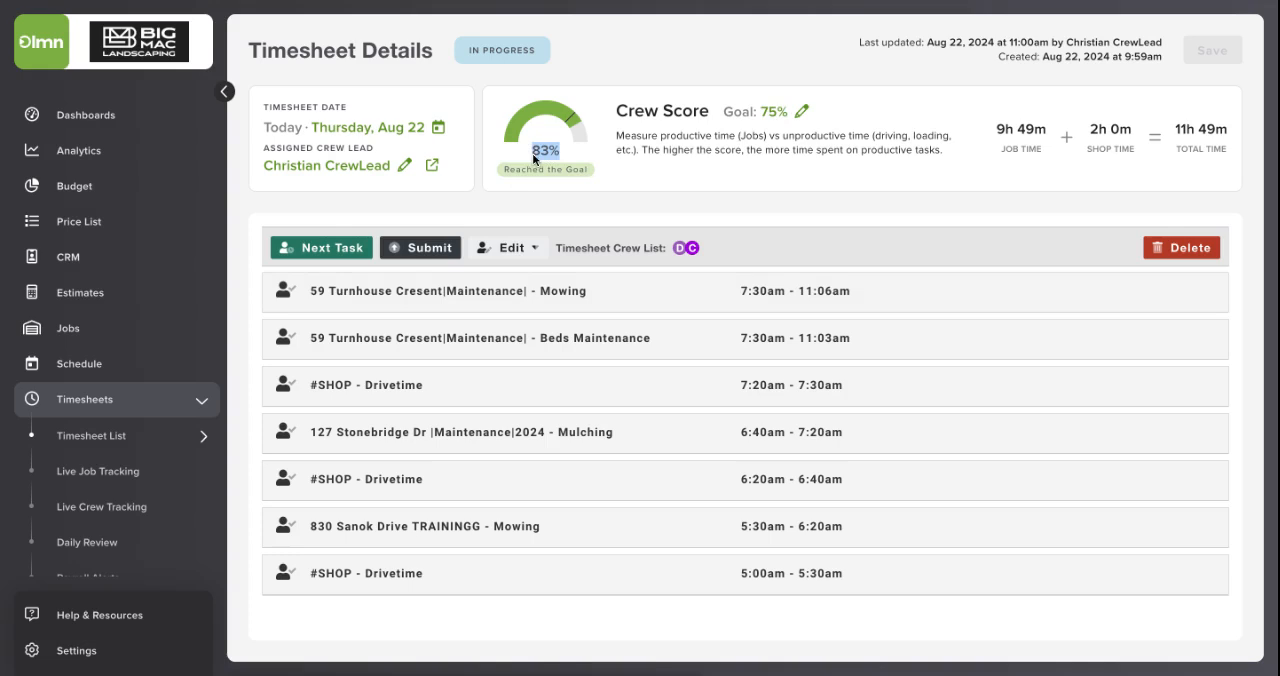
pyautogui.moveTo(564, 218)
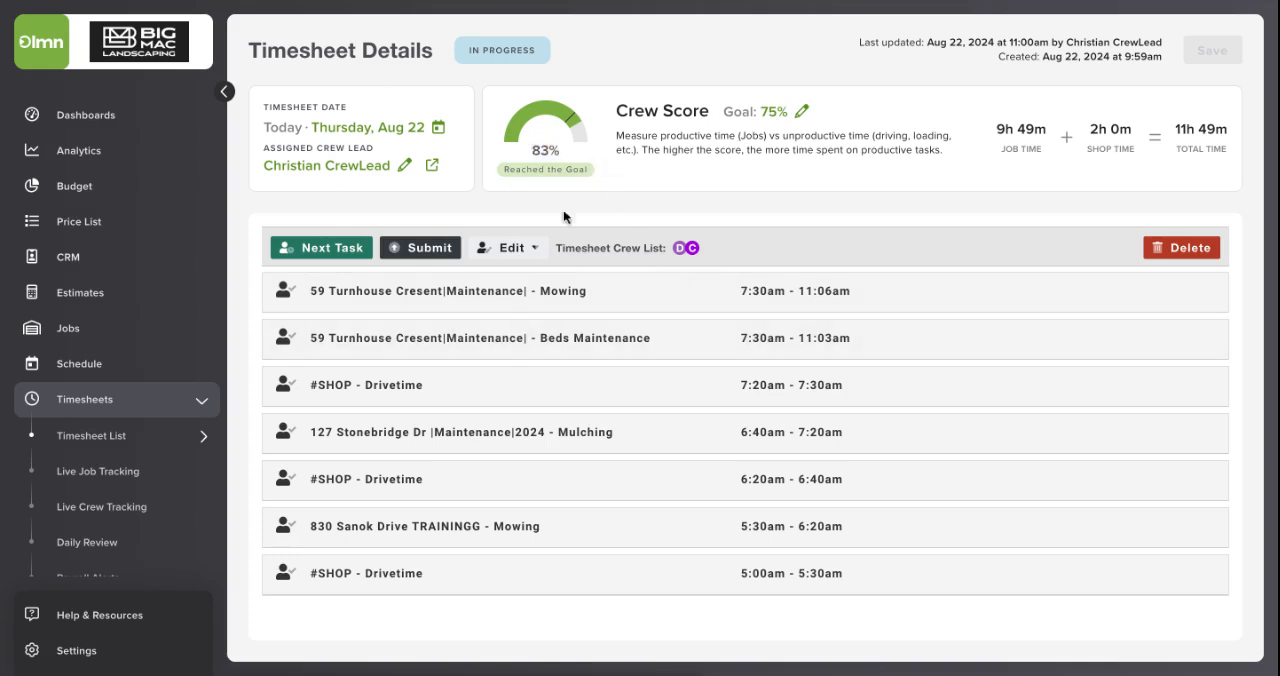